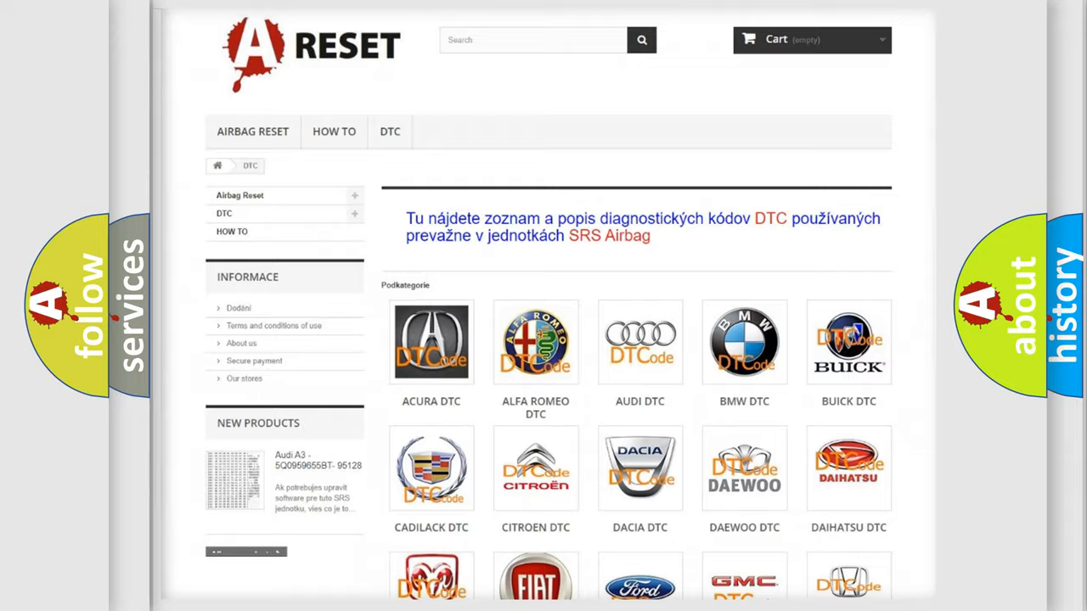
Open the Jeep DTC tile and scroll through its trouble code grid back to the top
scroll("down", 3)
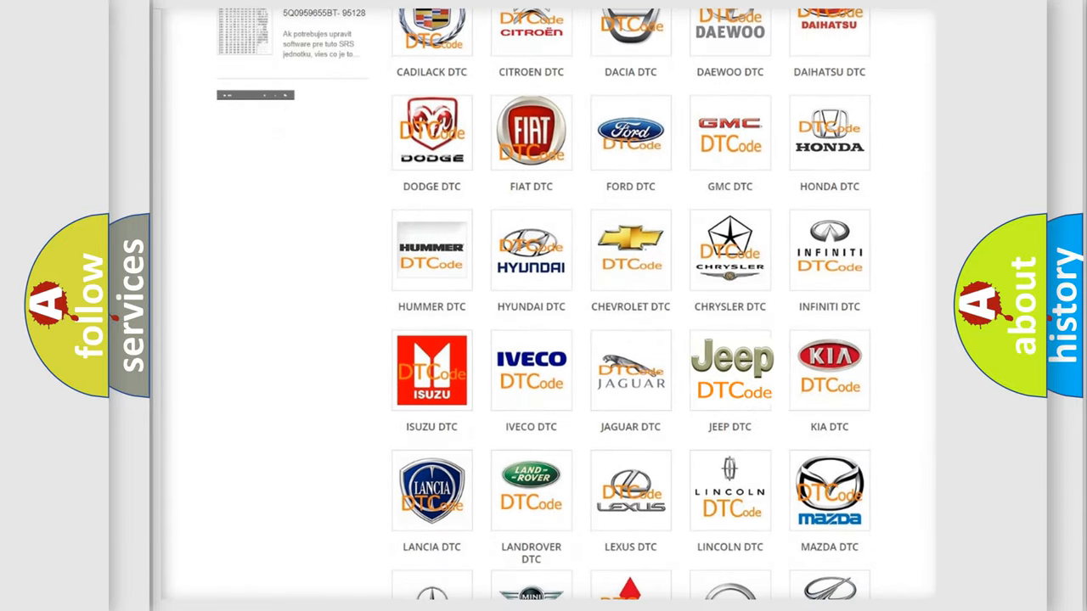
left_click(729, 369)
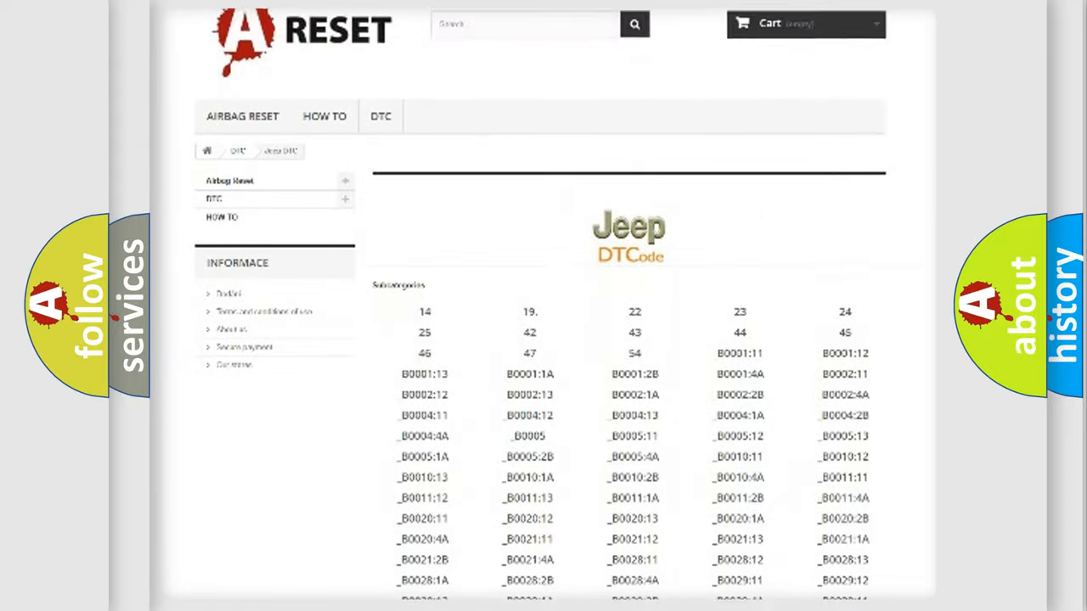
scroll("down", 3)
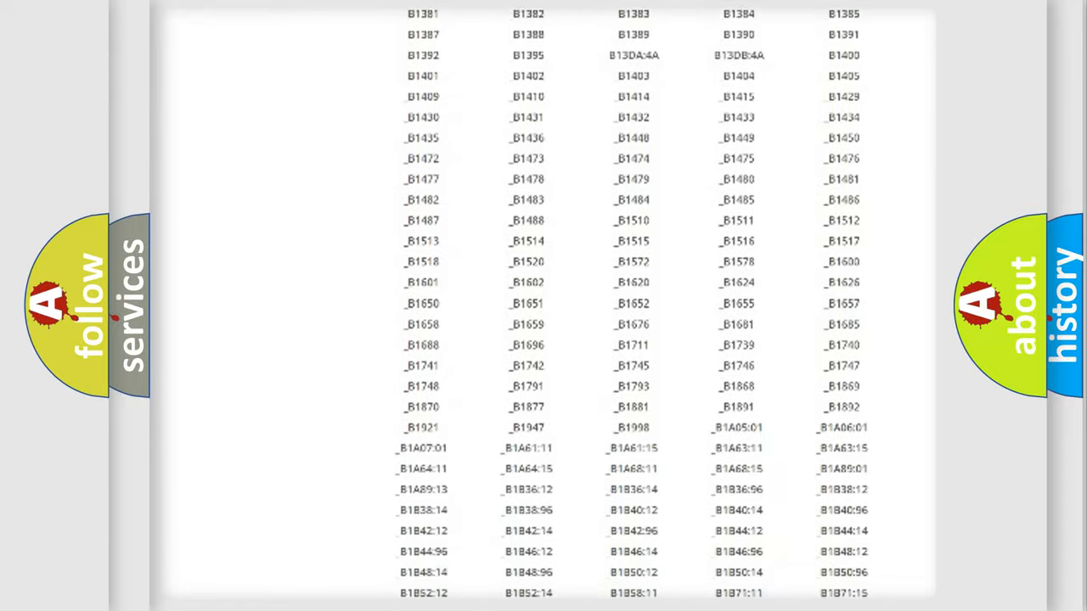
scroll("up", 3)
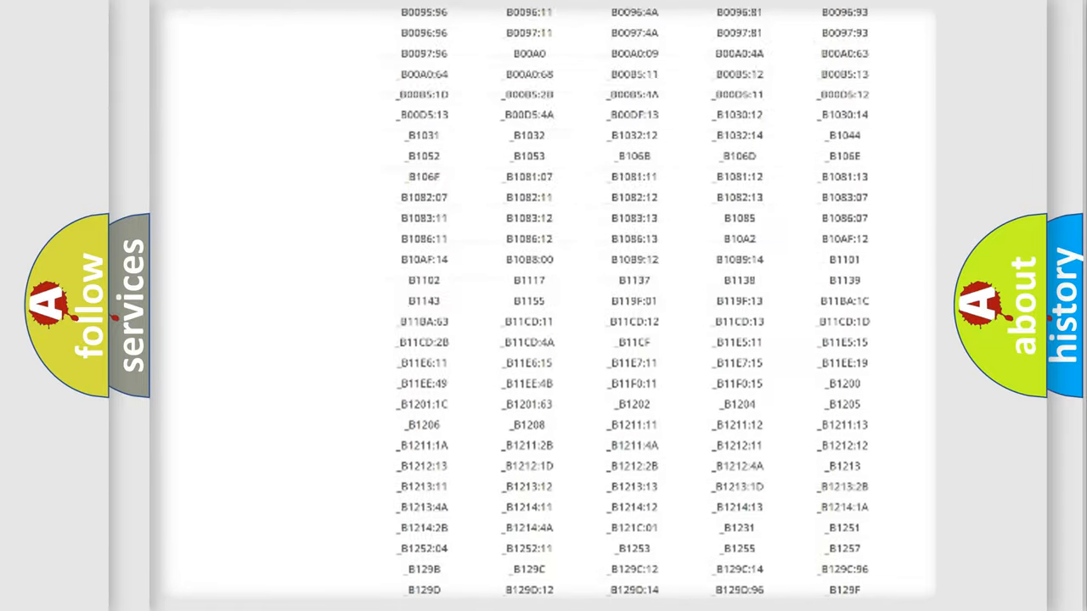
scroll("up", 3)
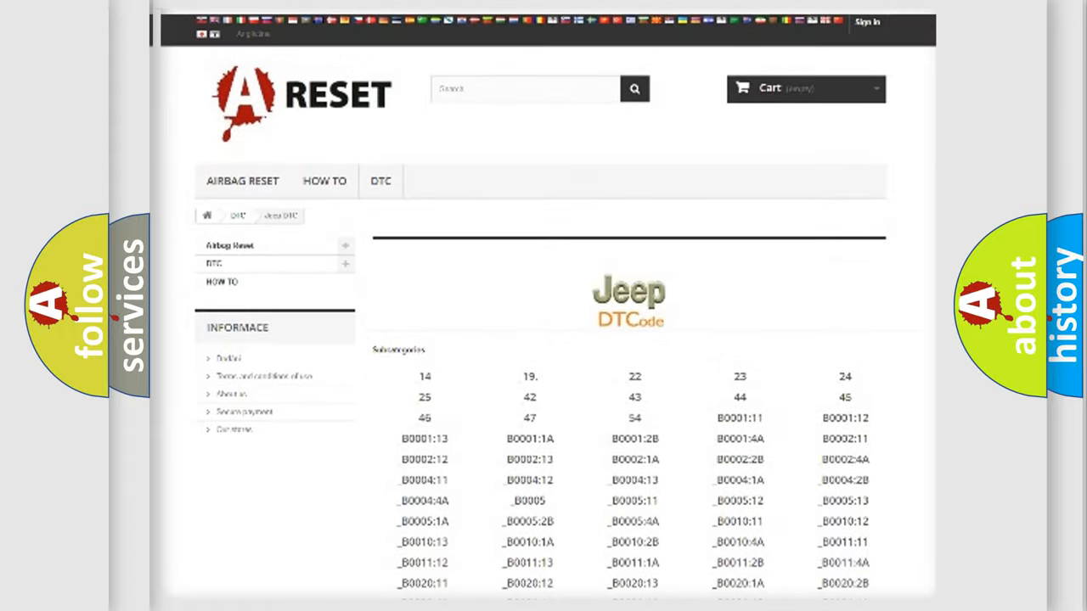